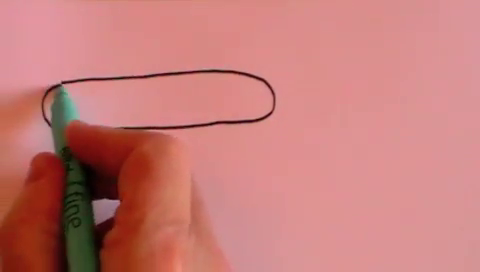
type("H2")
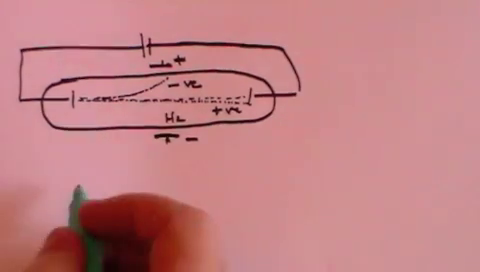
type("+ve")
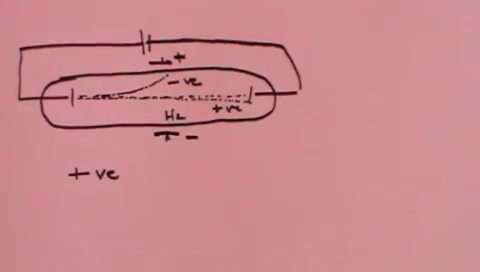
type(">>")
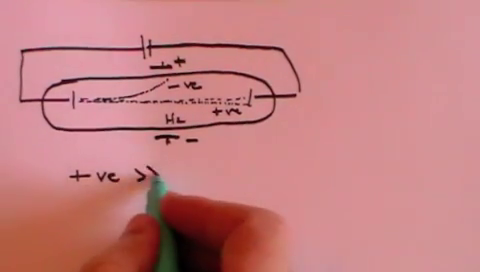
type(">>> -ve")
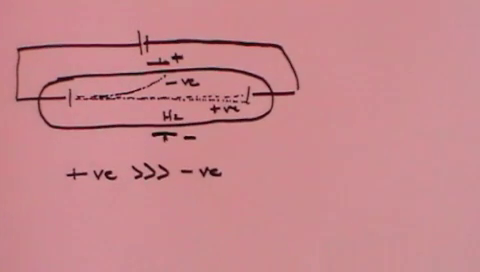
scroll("down", 3)
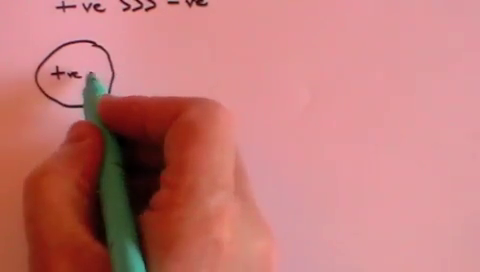
type("-ve")
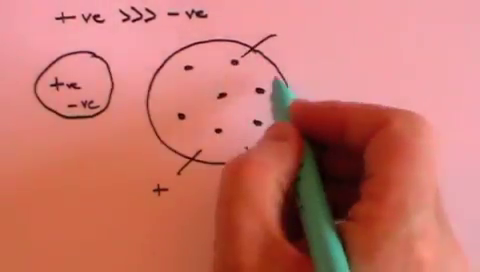
type("-ve")
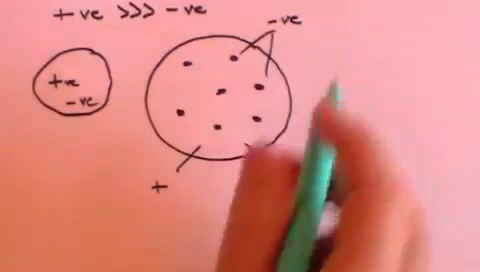
type("Dough")
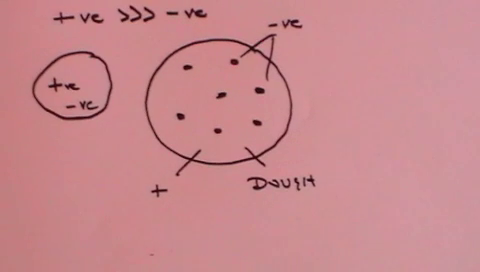